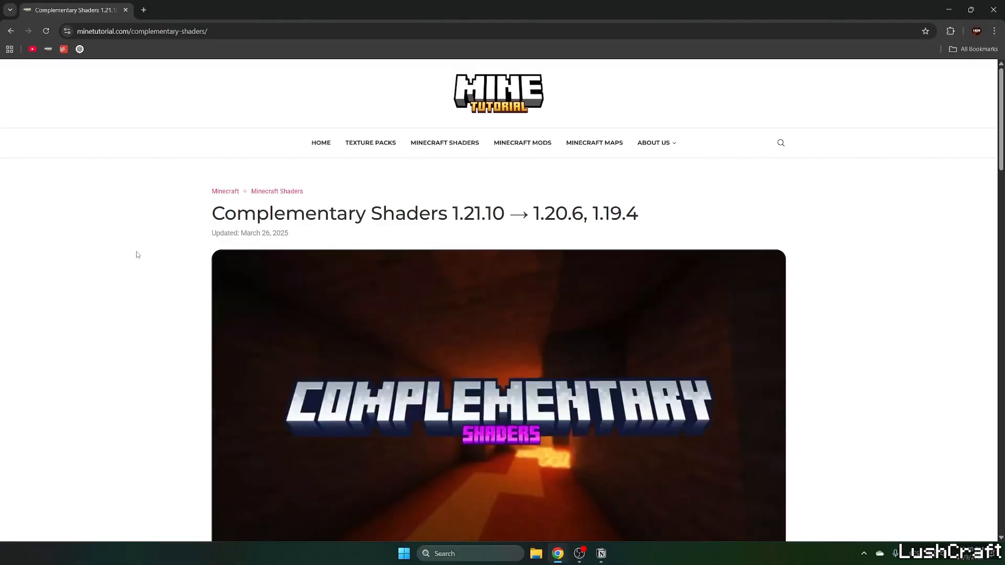
mouse_move(130, 259)
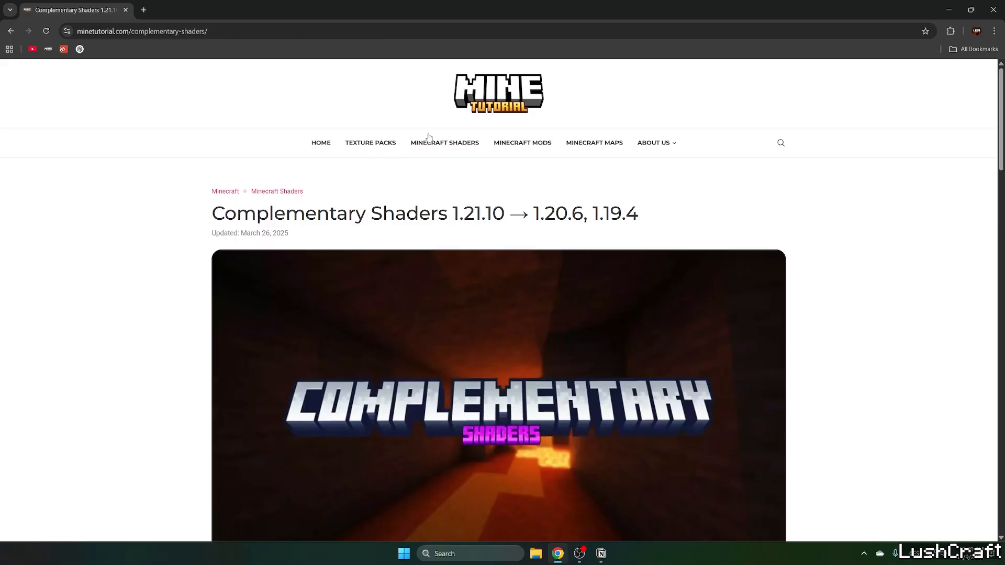
Reach the article's Download Links section and follow the Complementary Shaders link to Modrinth
scroll(down, 3)
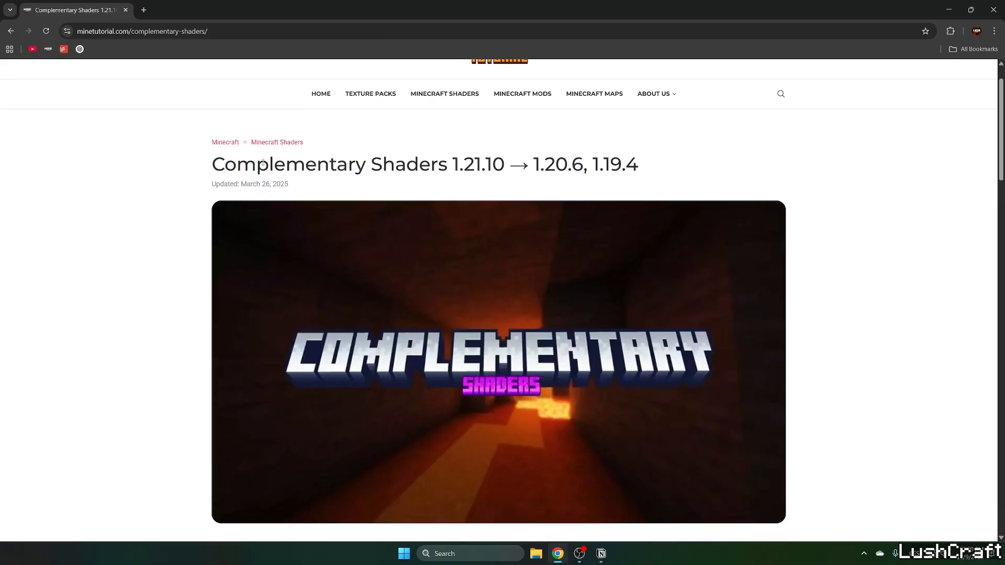
scroll(down, 3)
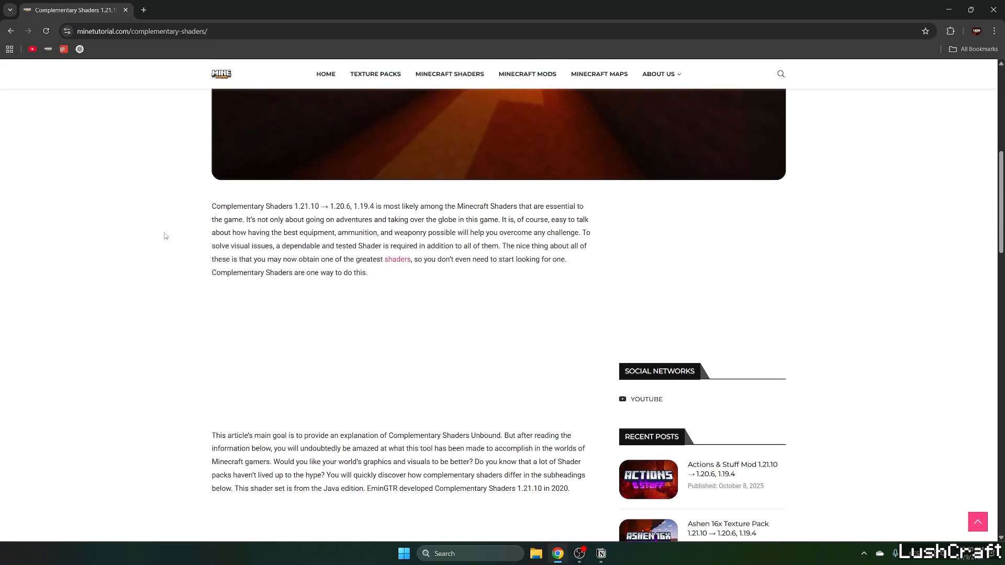
scroll(down, 3)
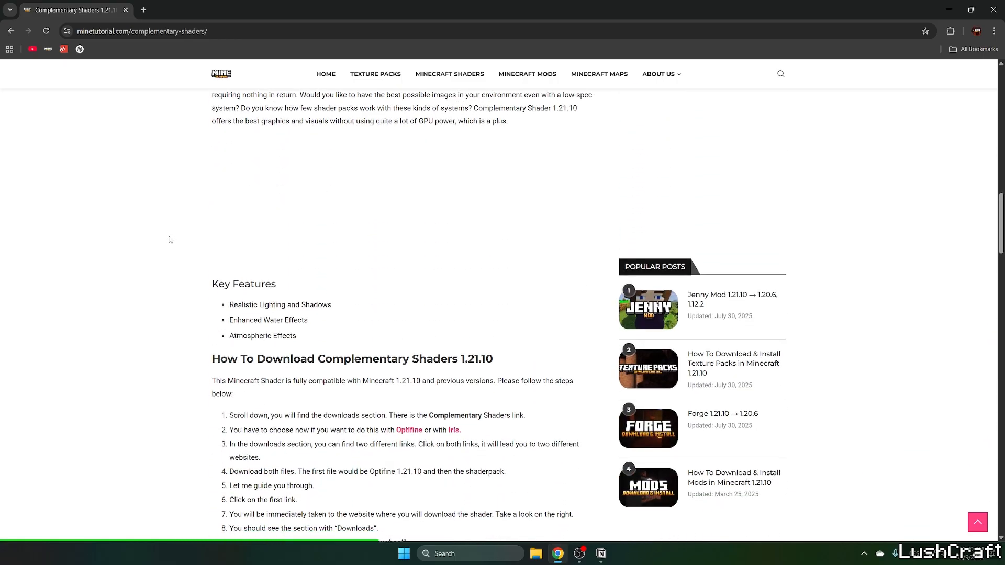
scroll(down, 3)
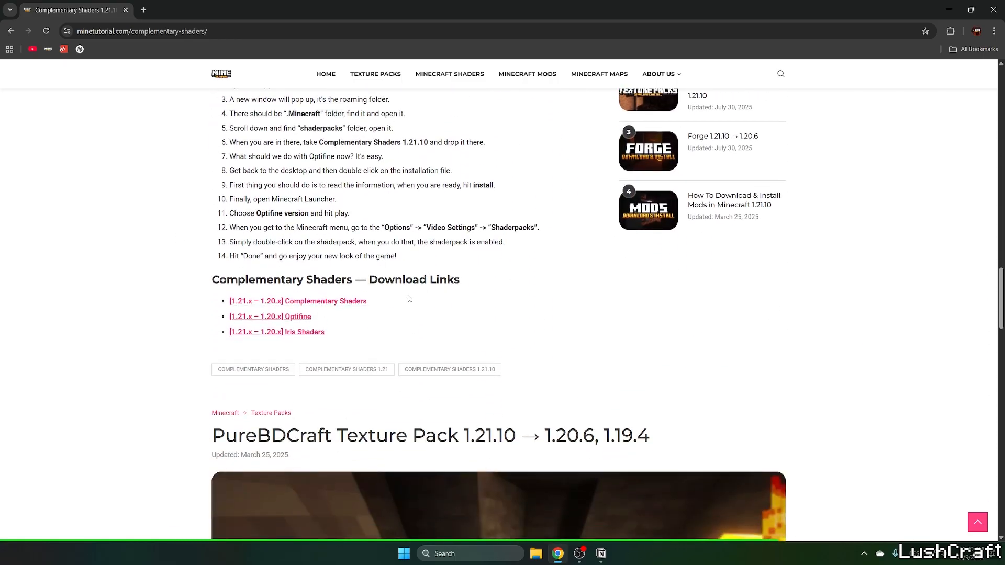
click(276, 332)
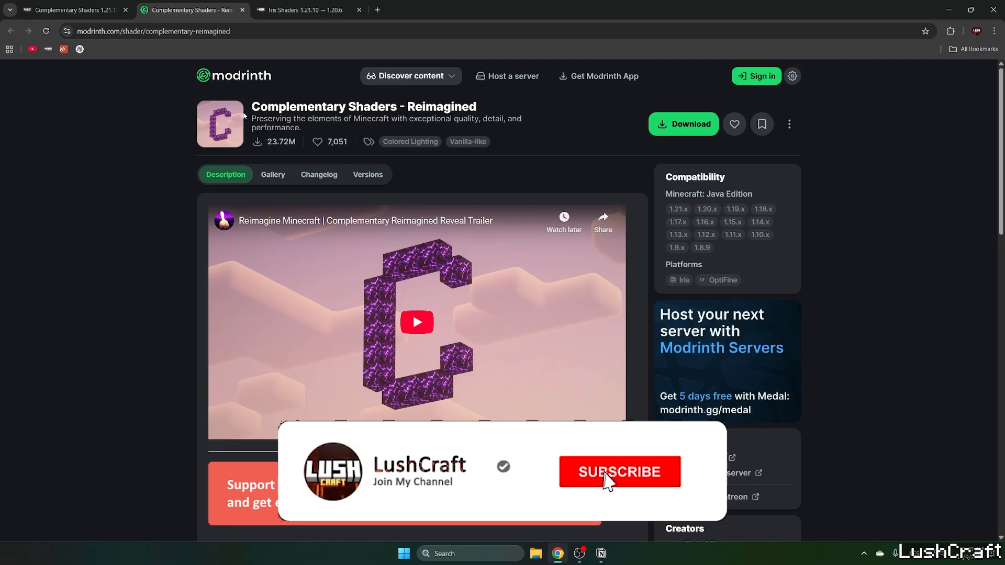
Download Complementary Reimagined r5.6 for Minecraft 1.21.10 on the Iris platform from Modrinth
click(619, 472)
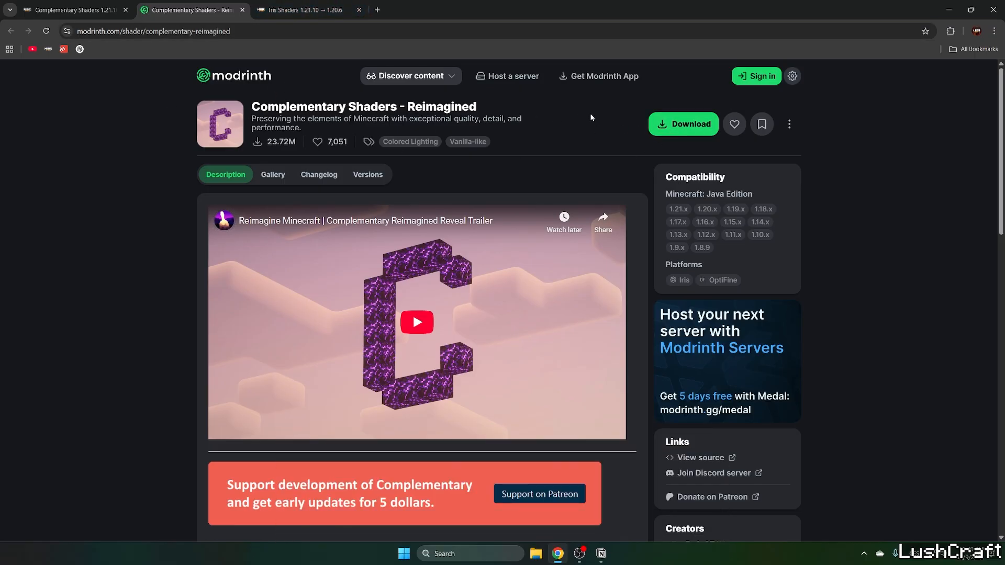
click(683, 124)
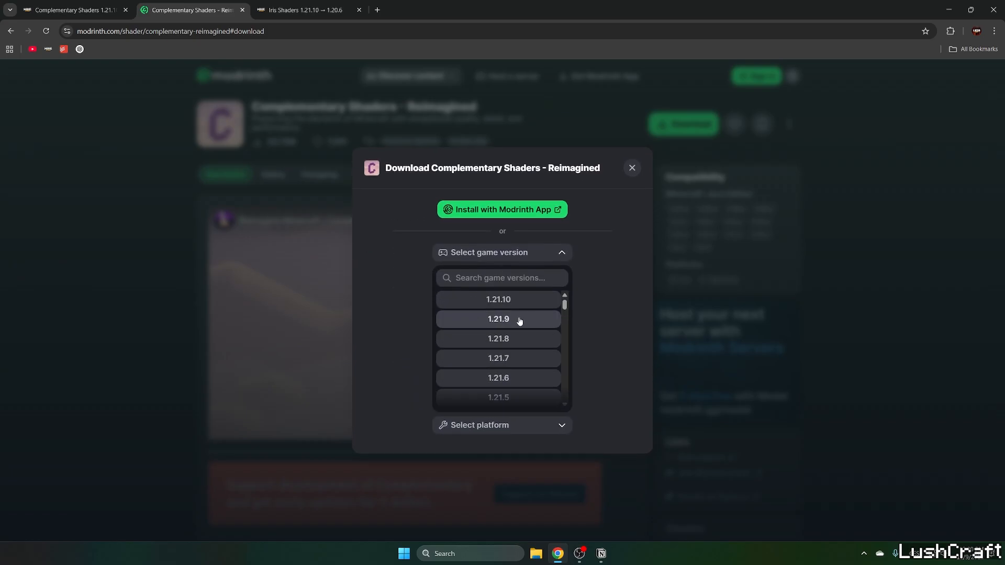
click(497, 300)
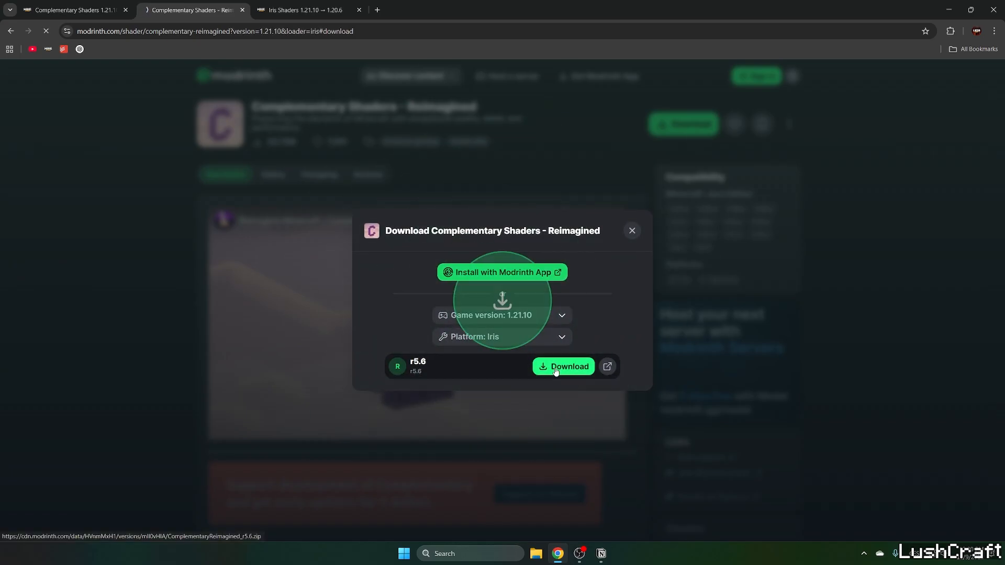
click(563, 367)
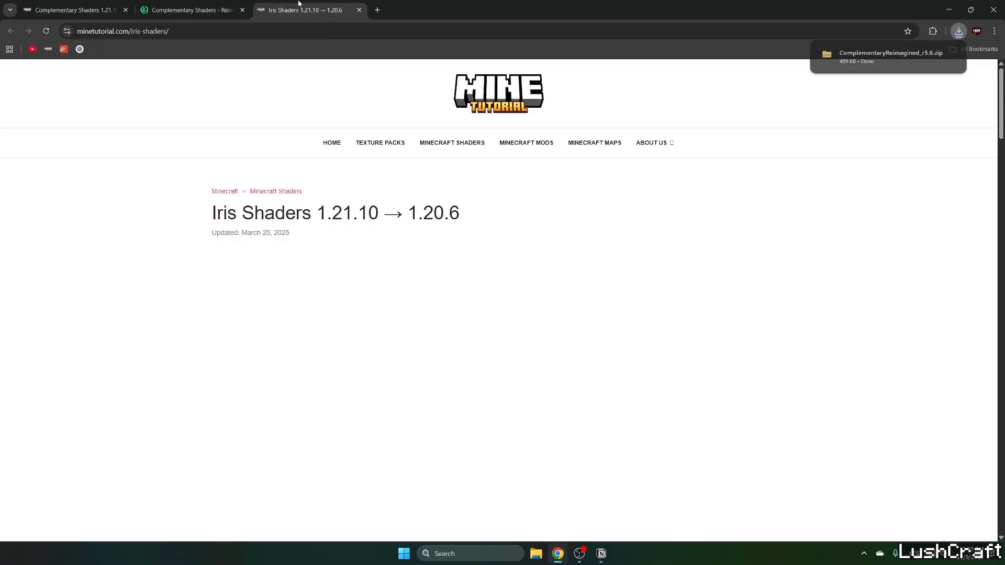
Follow the MineTutorial Iris Shaders link to the official Iris Shaders site
scroll(down, 3)
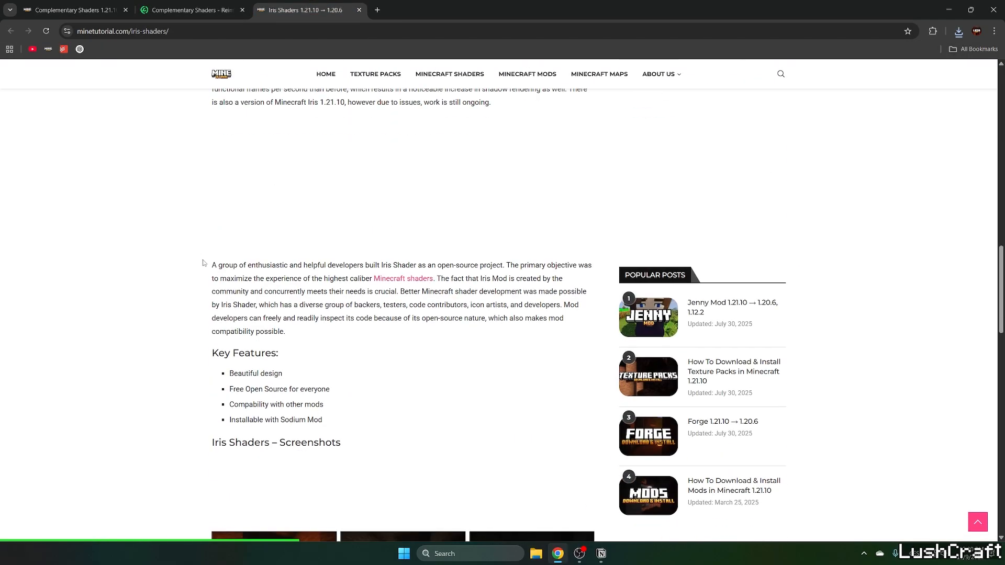
scroll(down, 3)
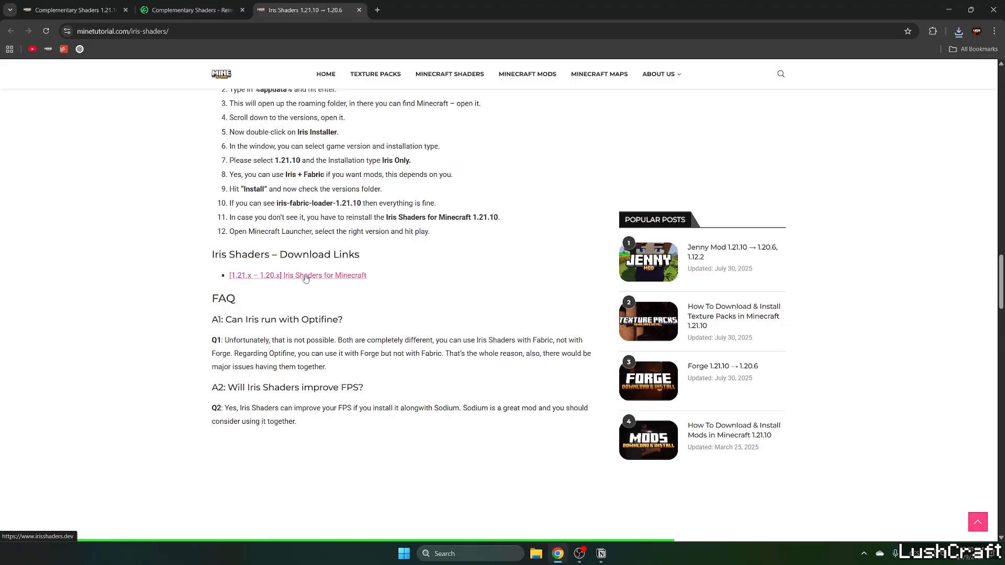
click(298, 276)
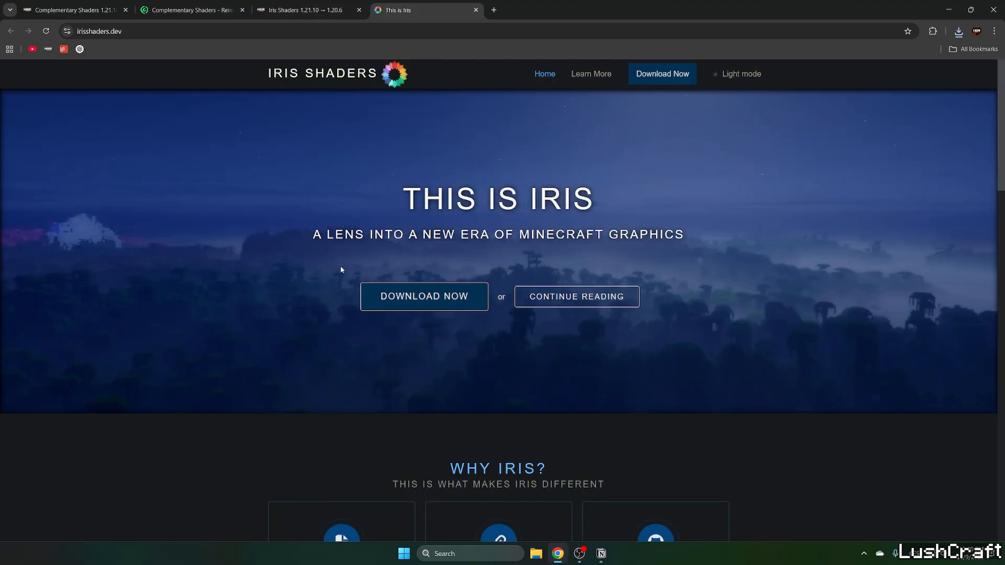
mouse_move(422, 392)
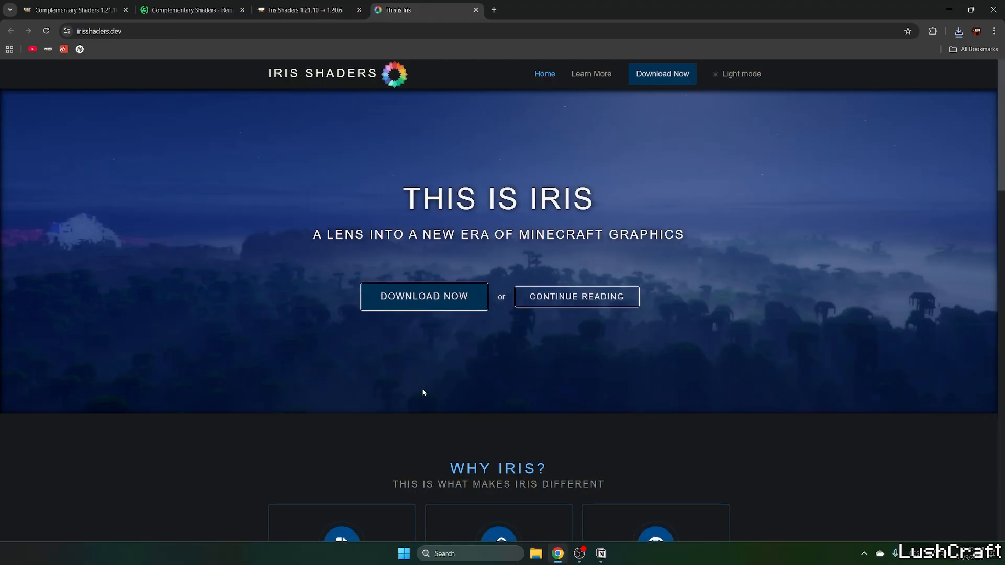
Download the Iris Installer 3.2.1 universal jar from the Iris download page
click(424, 296)
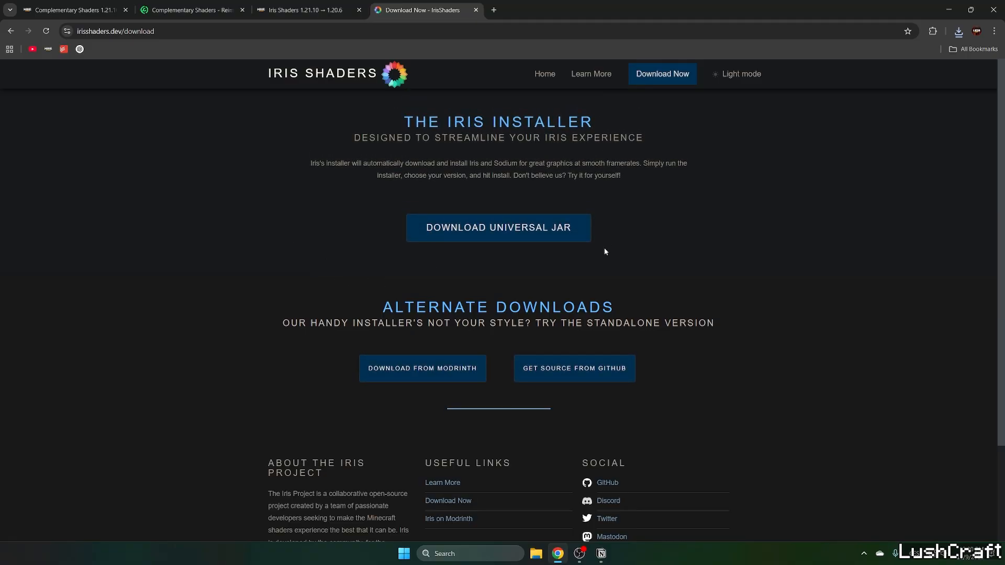
mouse_move(708, 133)
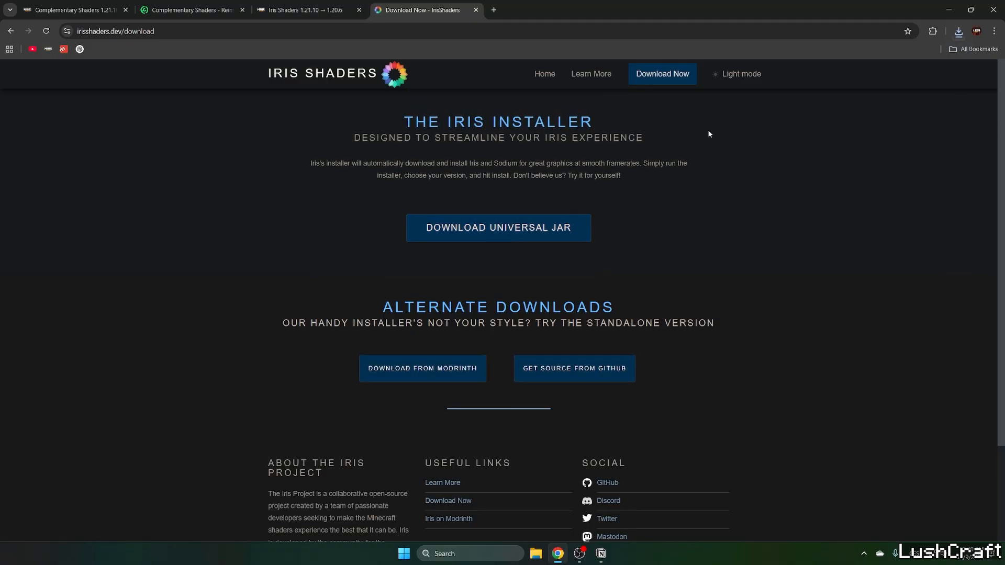
click(959, 31)
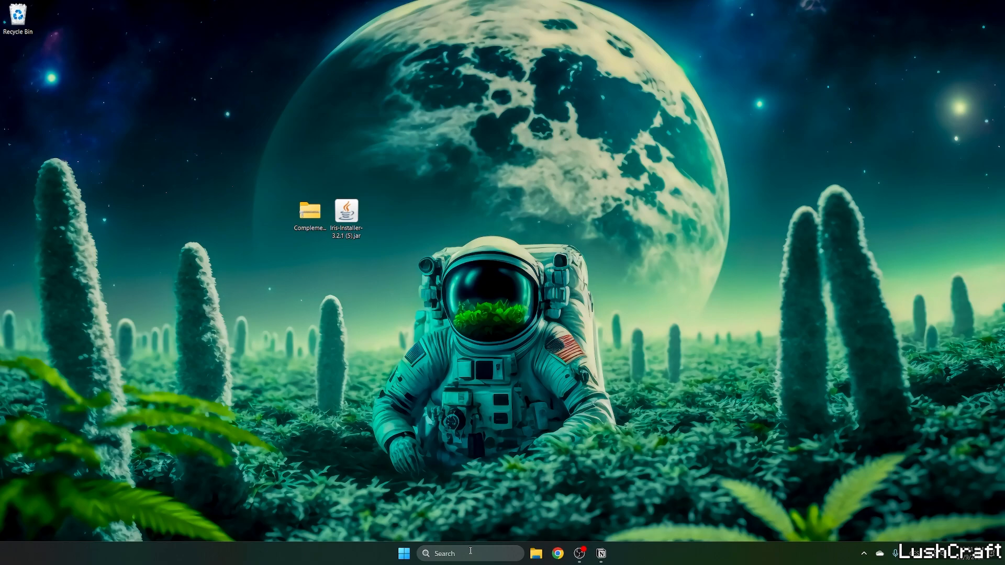
Bring up the Start search with '%a' to reach the AppData folder
text(%a)
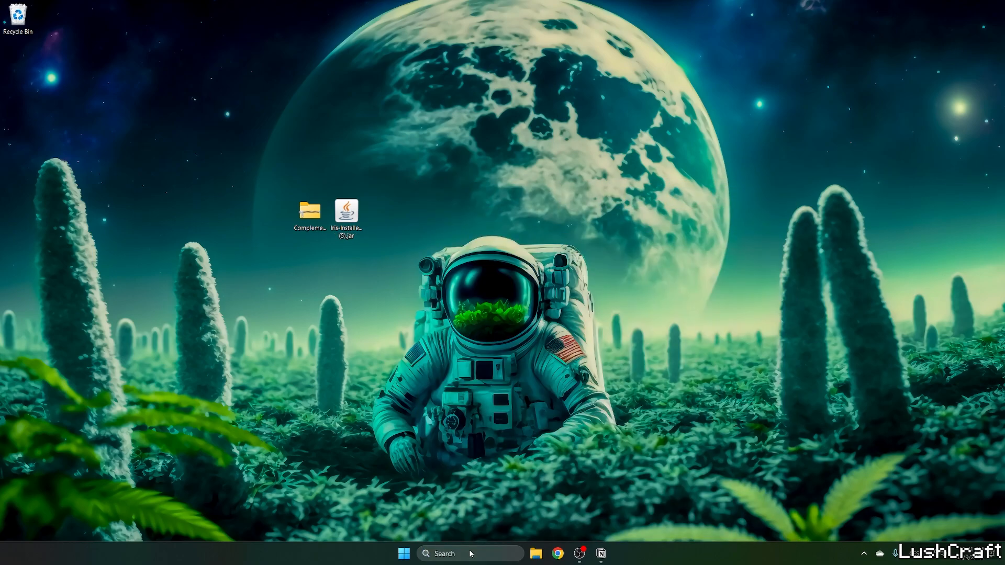
Navigate from AppData Roaming into the .minecraft folder and its versions folder
click(536, 554)
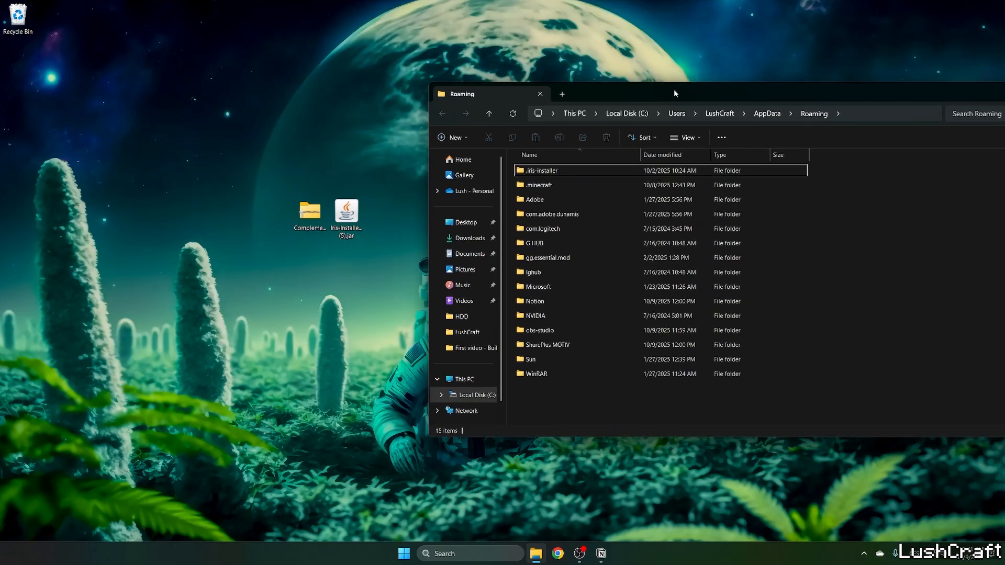
click(539, 185)
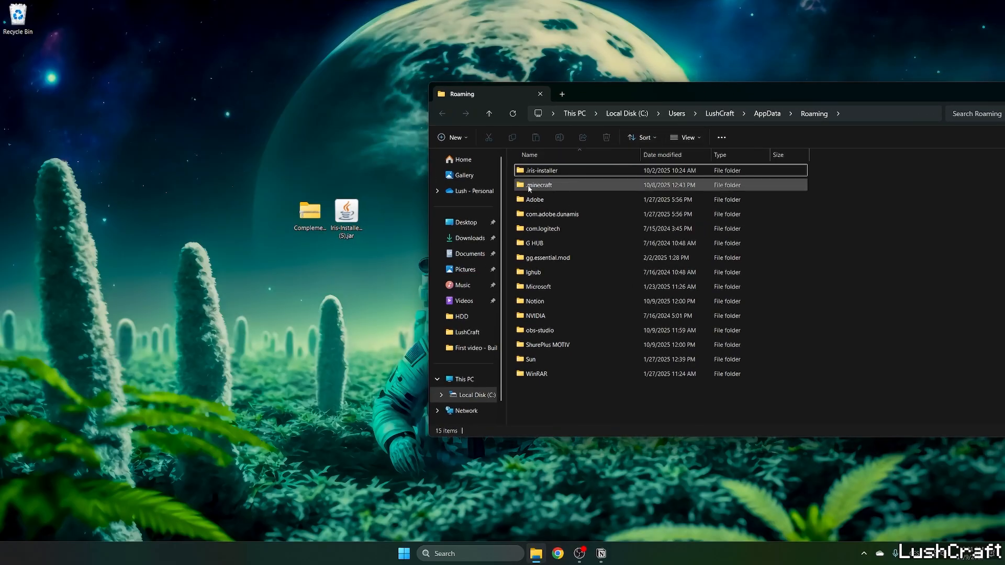
click(540, 185)
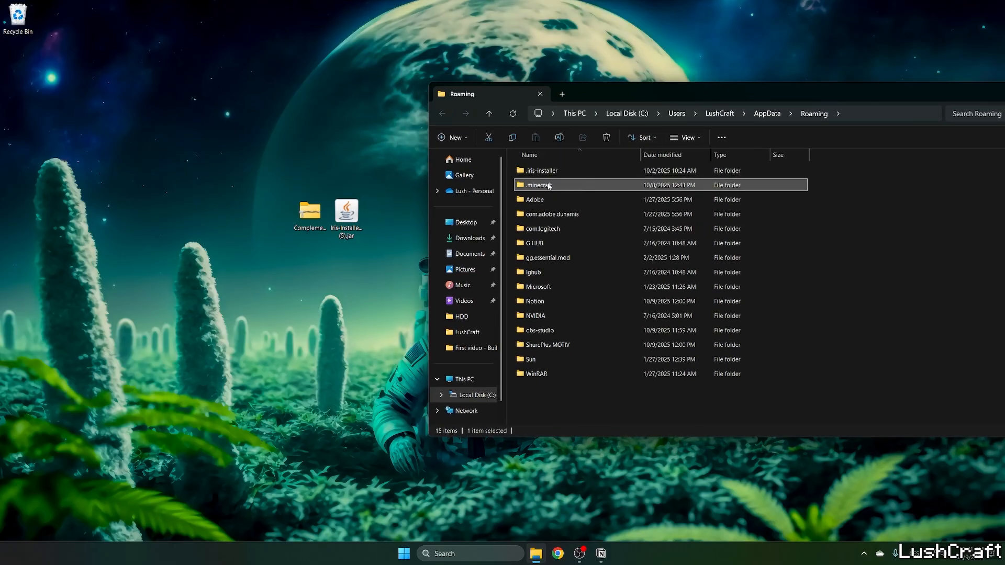
double_click(537, 185)
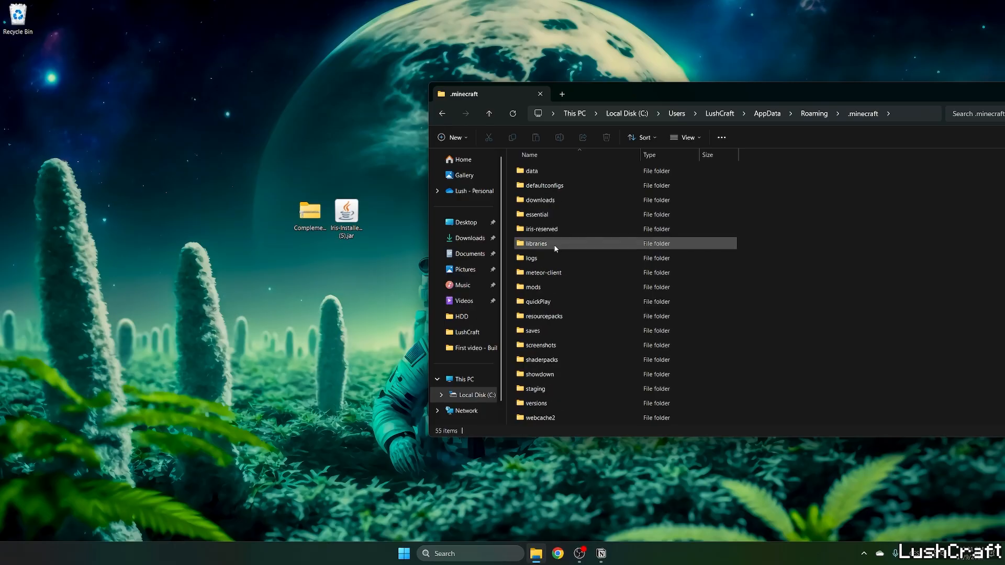
double_click(540, 360)
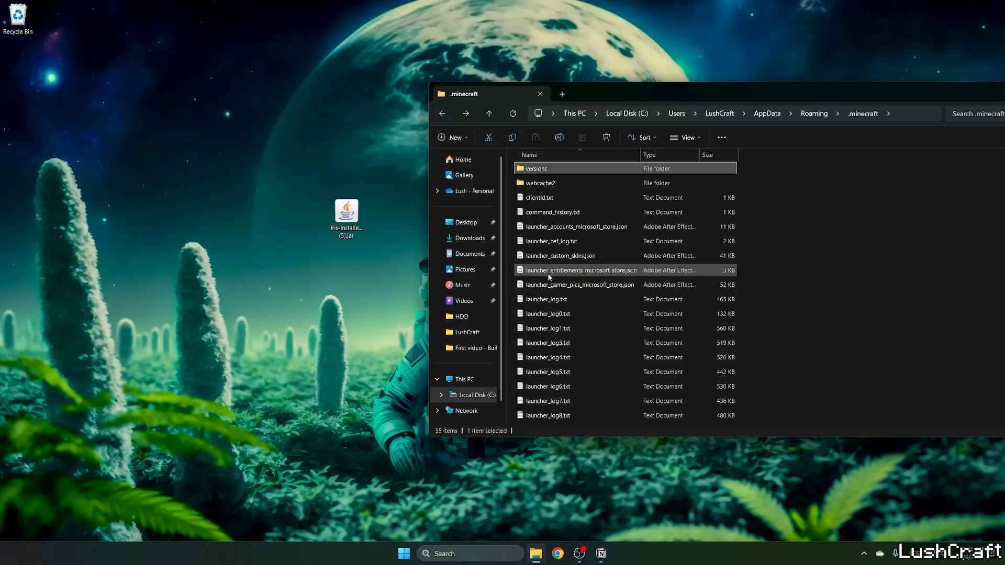
double_click(534, 168)
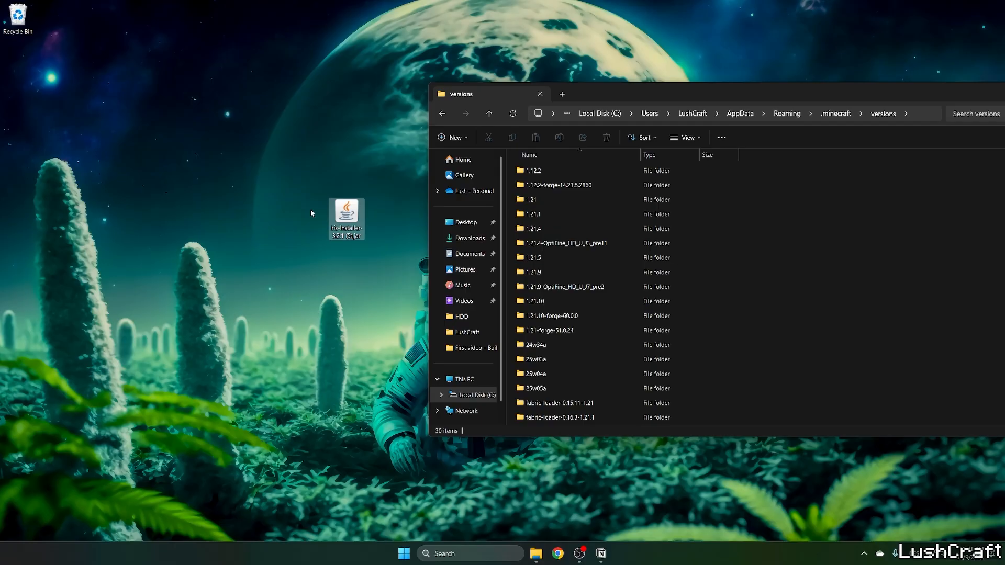
Run the Iris installer jar, install Iris Only for 1.21.10, and close it once Completed
double_click(347, 217)
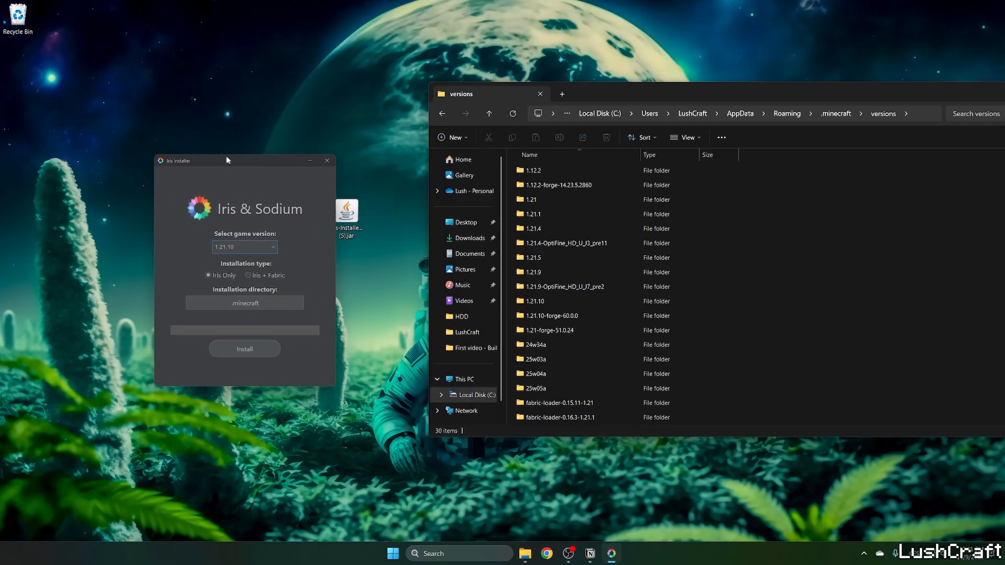
drag(228, 160, 204, 159)
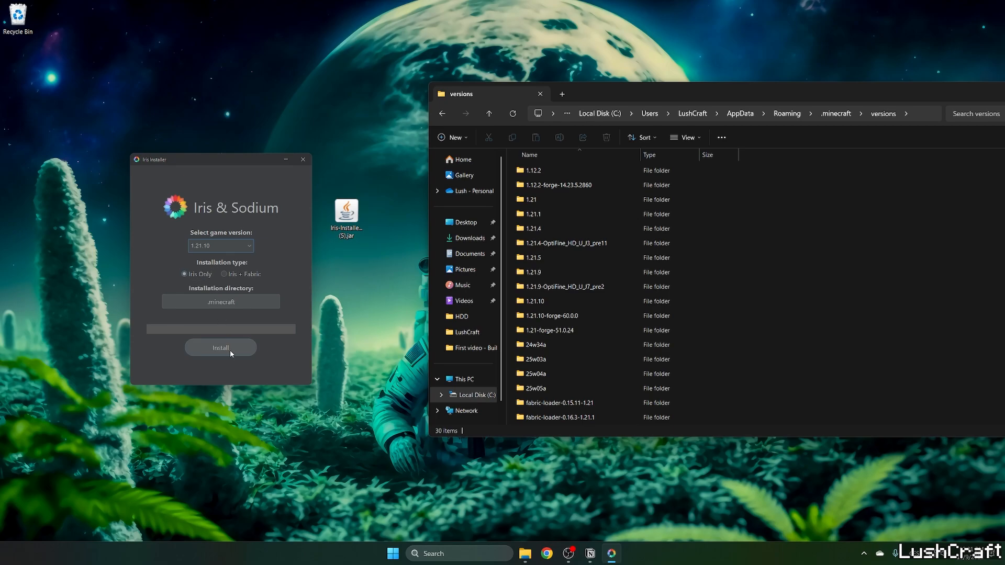
click(220, 348)
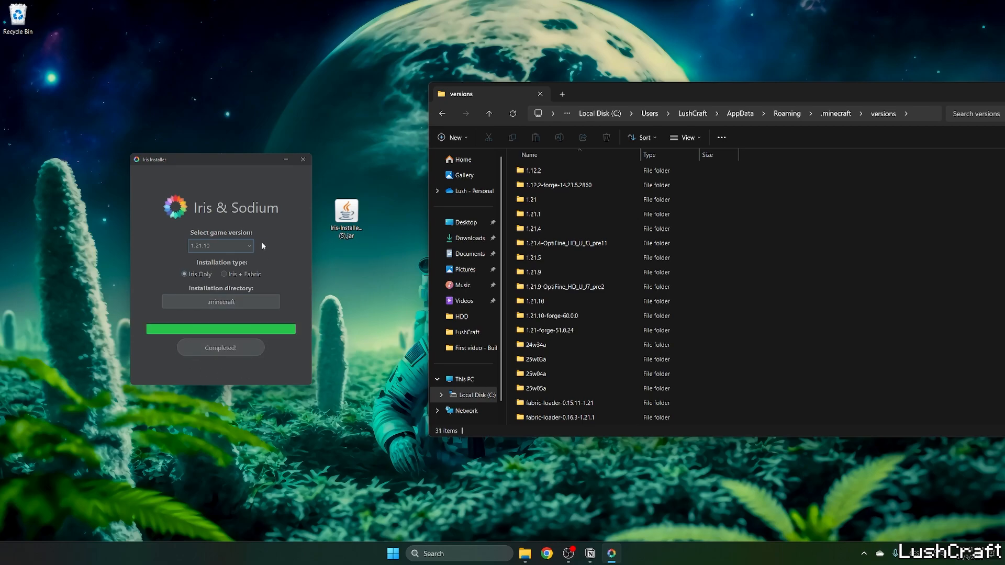
click(302, 159)
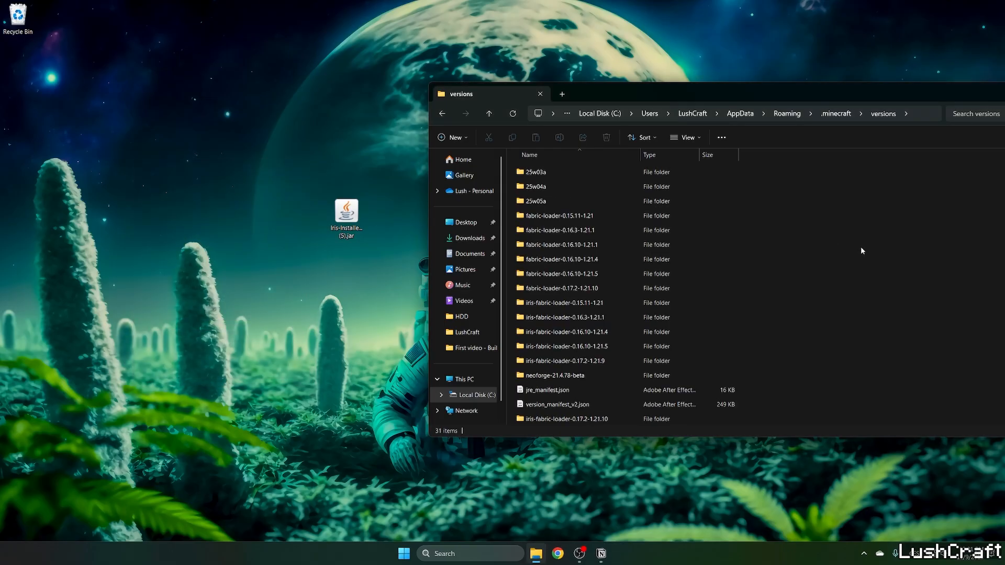
Verify the new iris-fabric-loader-0.17.2-1.21.10 version folder, then close File Explorer
click(563, 419)
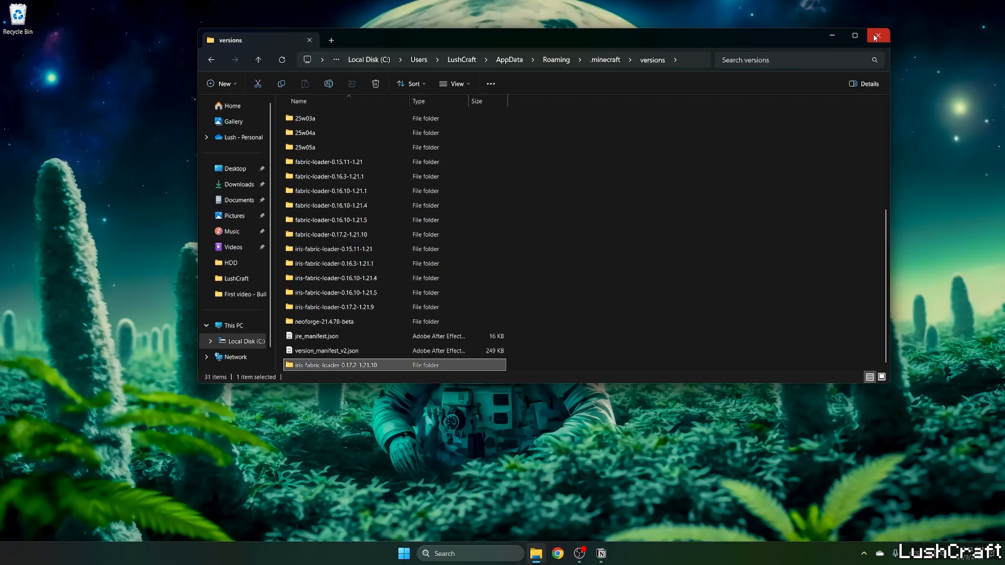
click(878, 35)
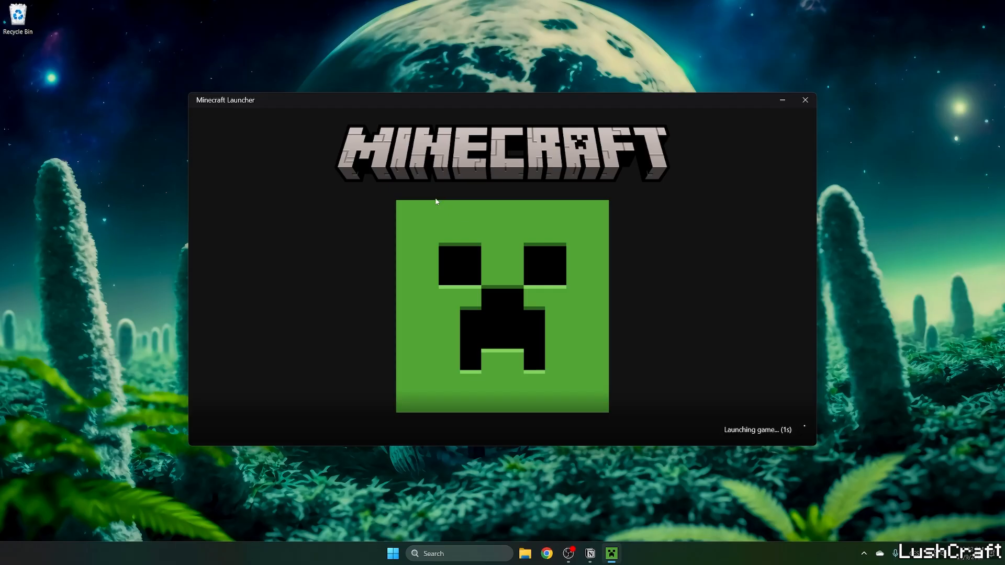
Play the Iris & Sodium for 1.21.10 installation, ticking 'I understand the risks' in the warning
click(805, 100)
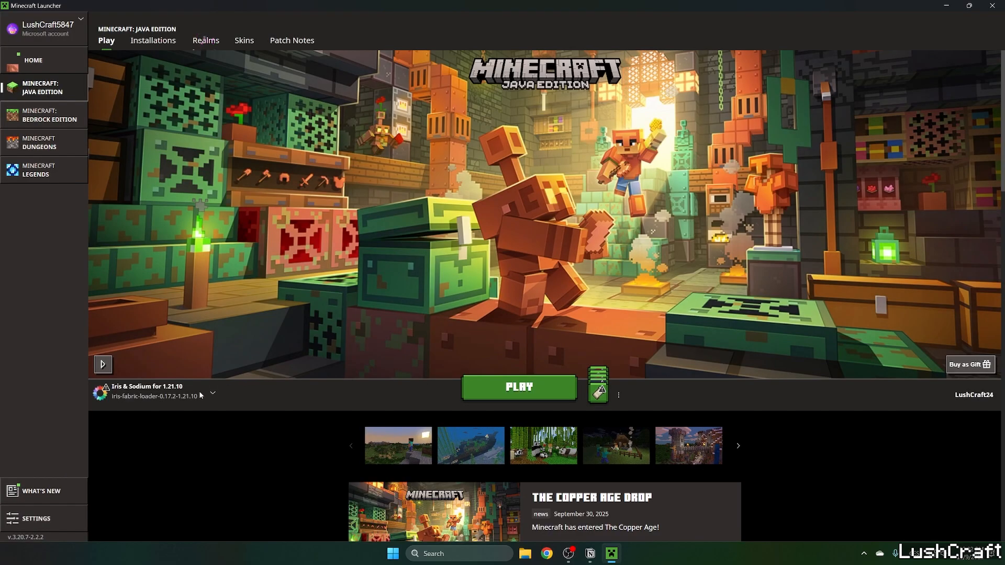
mouse_move(154, 391)
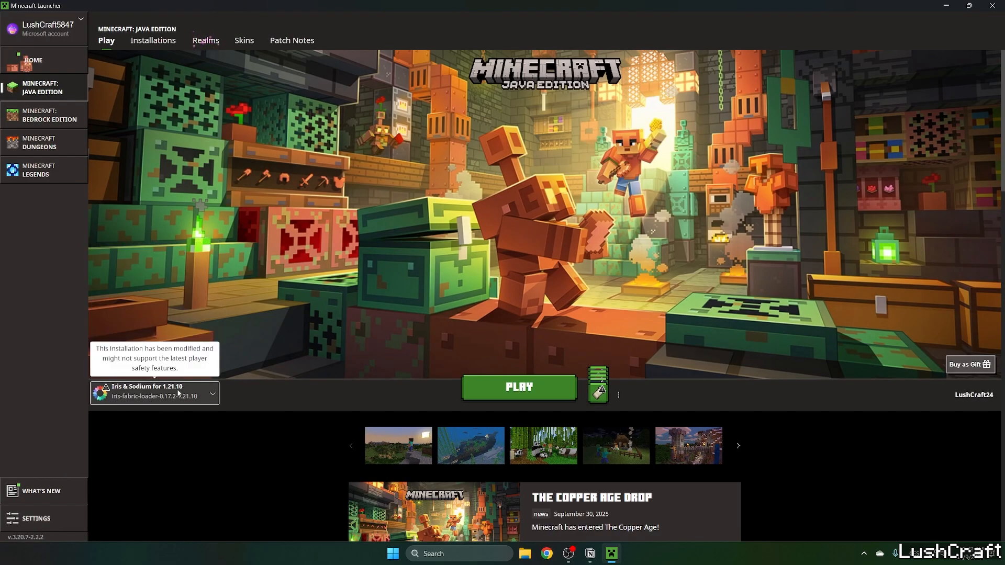
click(519, 386)
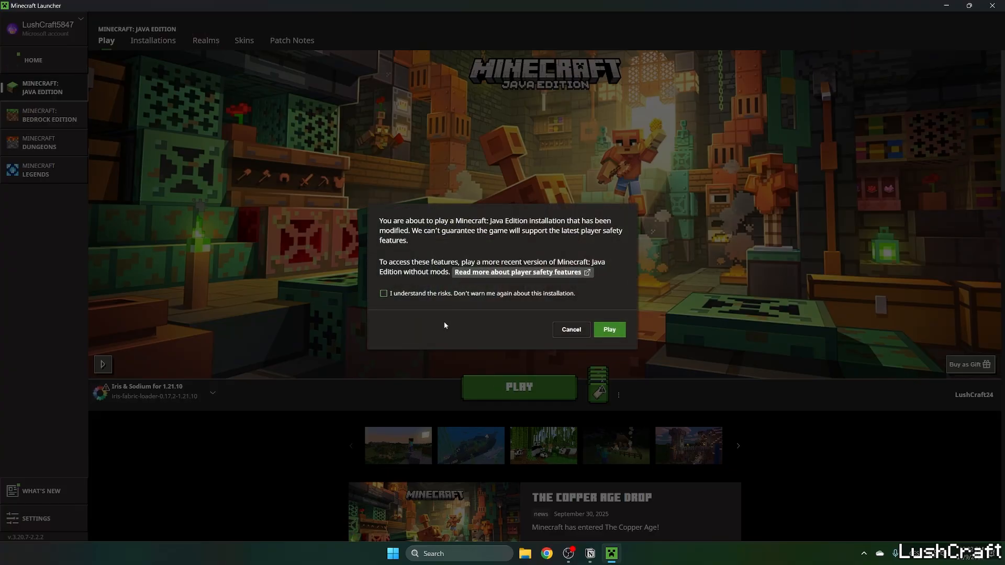
click(383, 294)
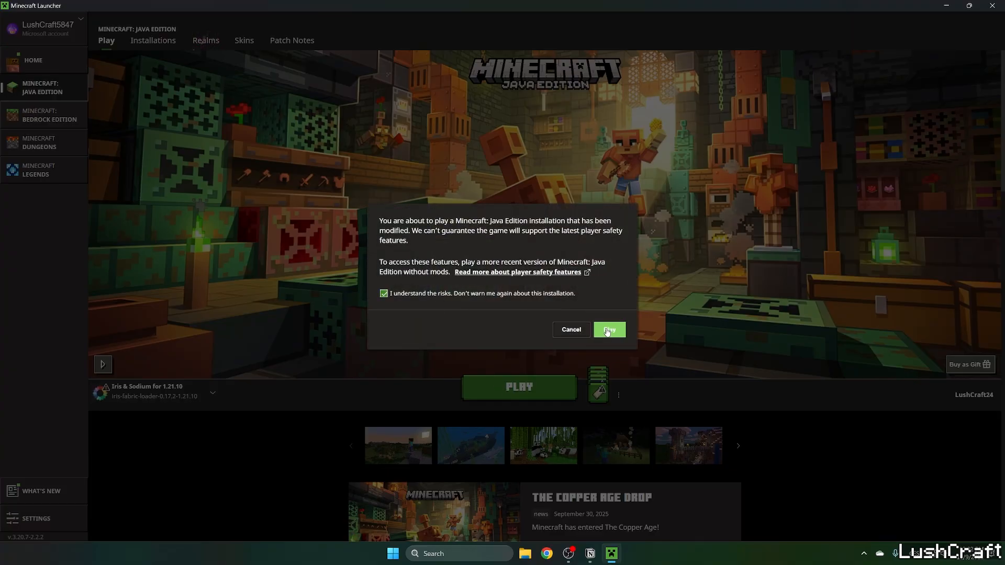
click(608, 329)
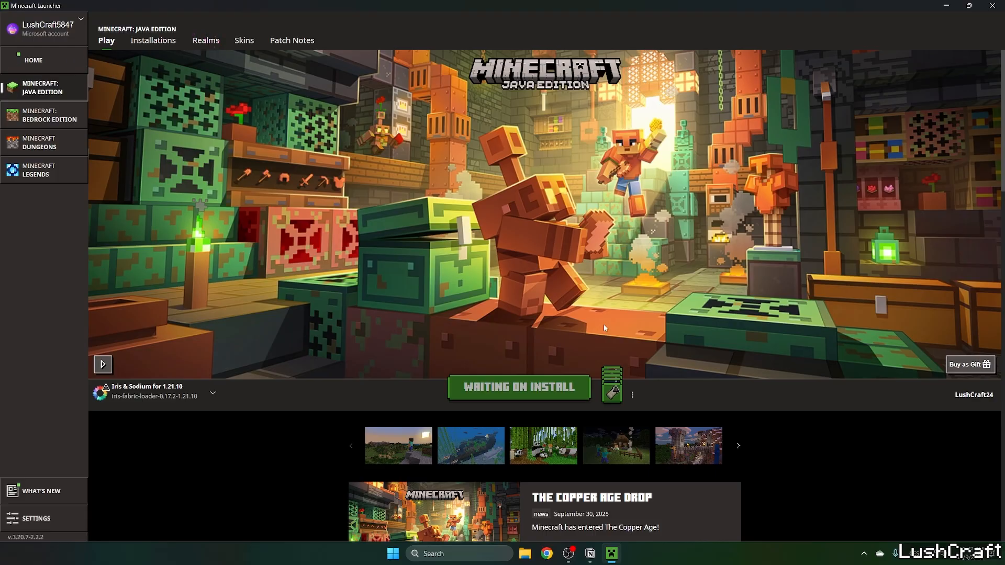
click(518, 387)
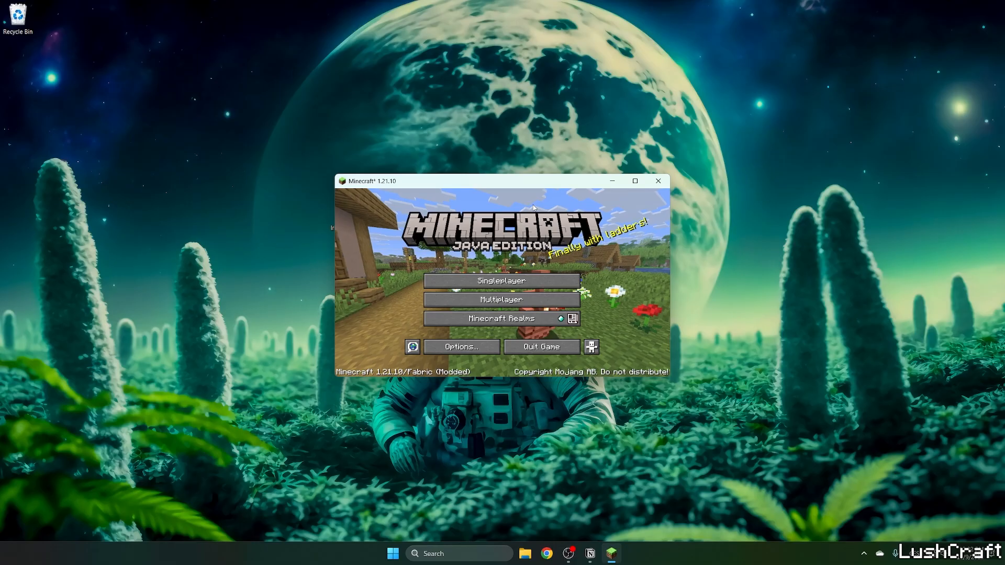
Maximize the game window and enter a world from the Singleplayer list
click(634, 181)
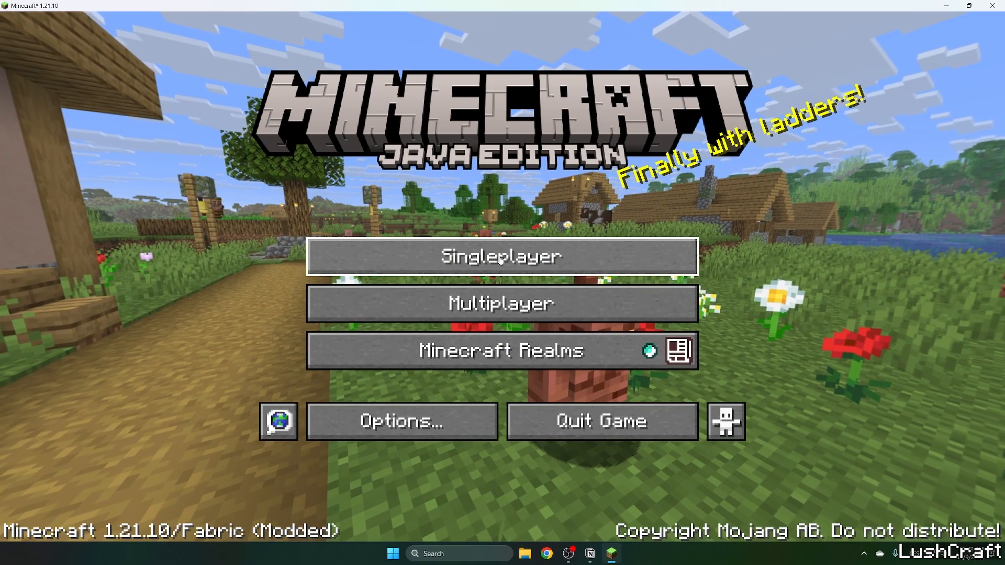
click(502, 256)
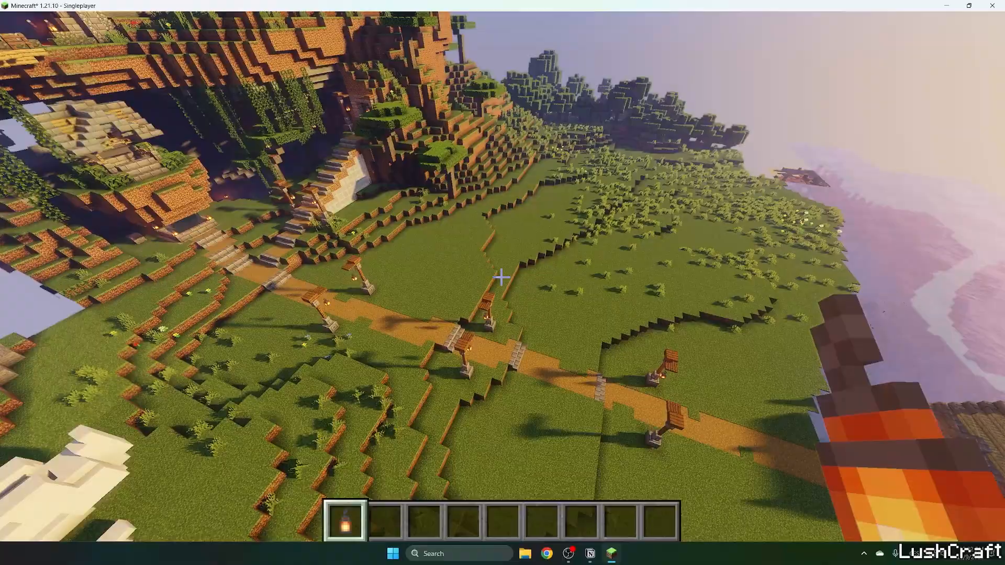
mouse_move(502, 283)
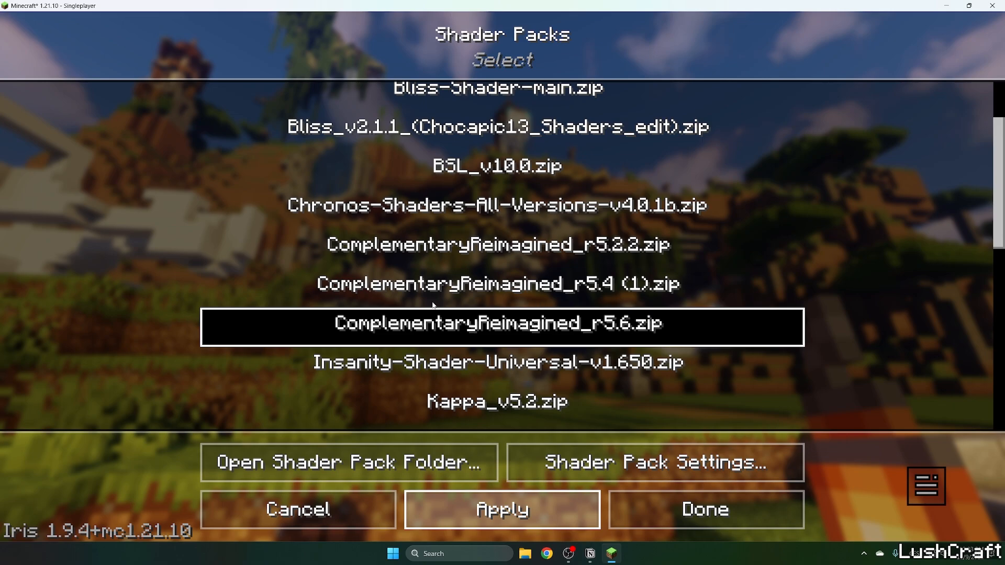
Apply ComplementaryReimagined_r5.6.zip in the Iris shader pack list and return to Options
click(705, 509)
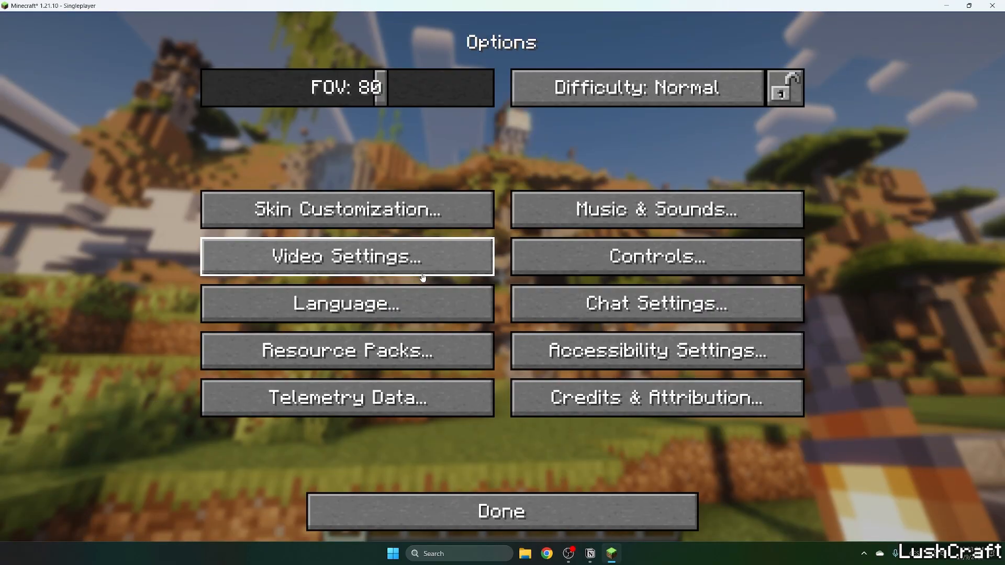
Return to the singleplayer world, now lit by the Complementary Reimagined shaders
click(501, 512)
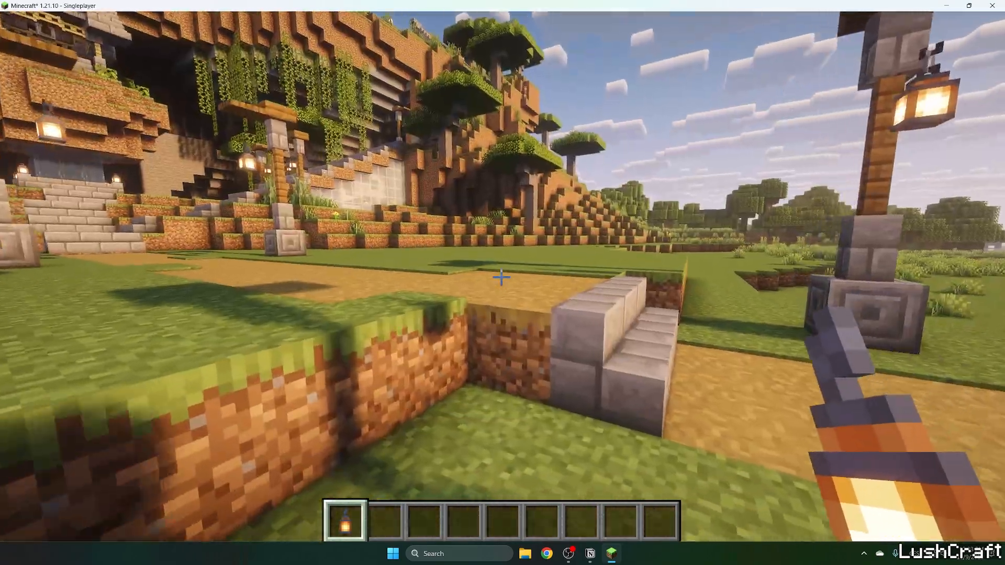
mouse_move(503, 277)
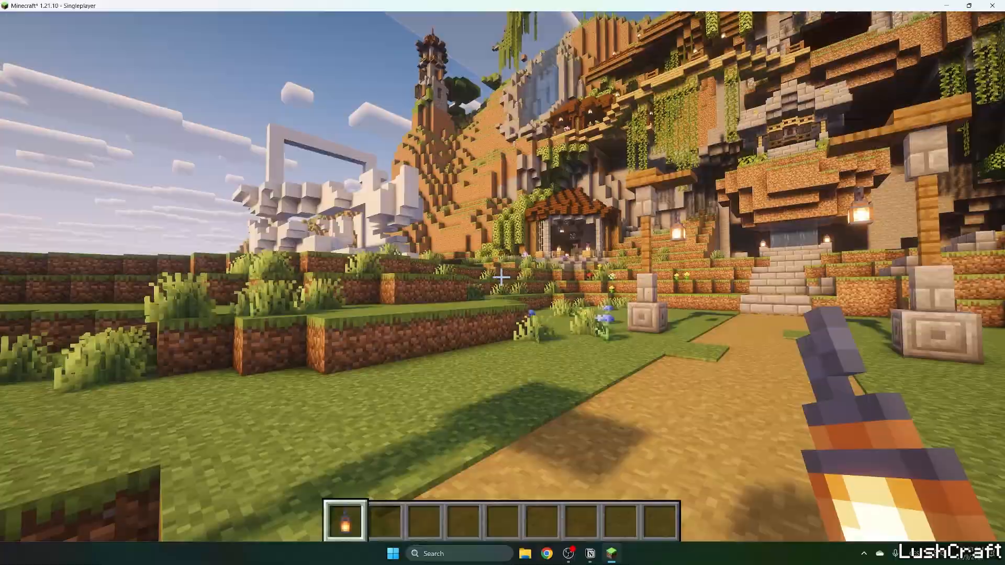
mouse_move(503, 277)
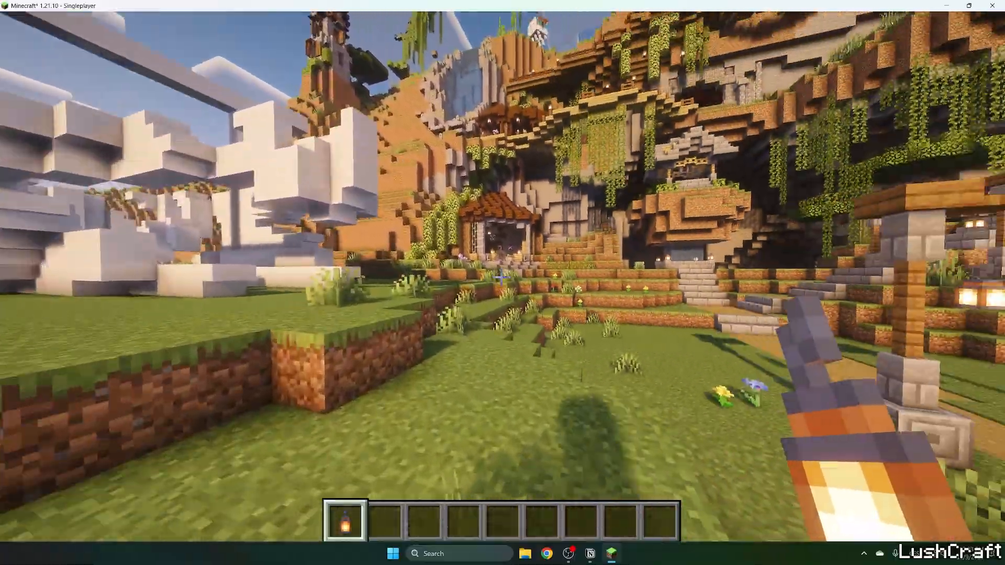